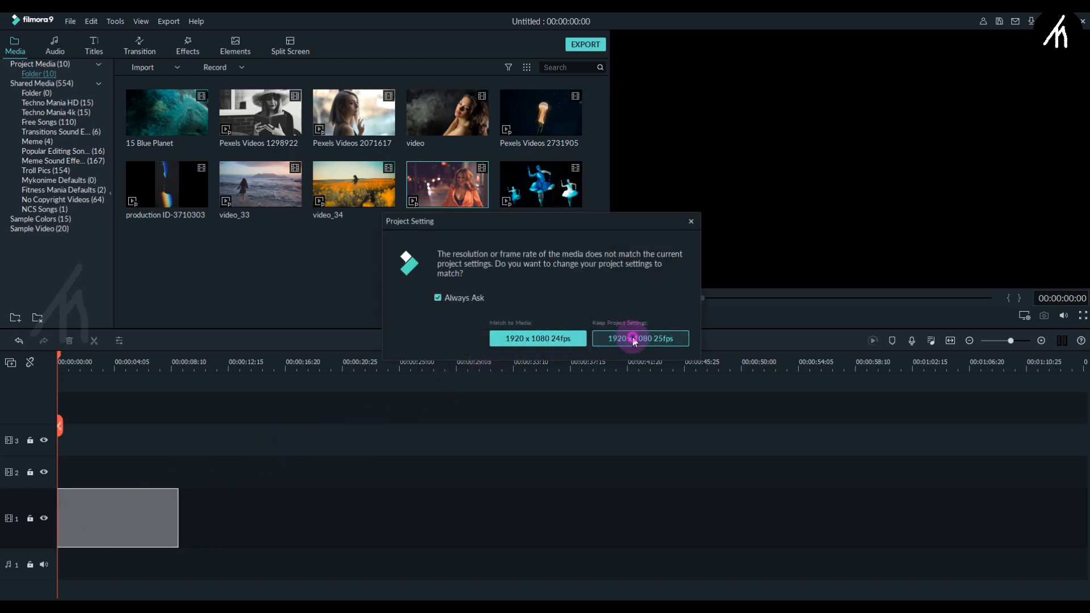
# Step: Keep 1920×1080 25fps and bring up the jellyfish clip's editing options
pyautogui.click(638, 338)
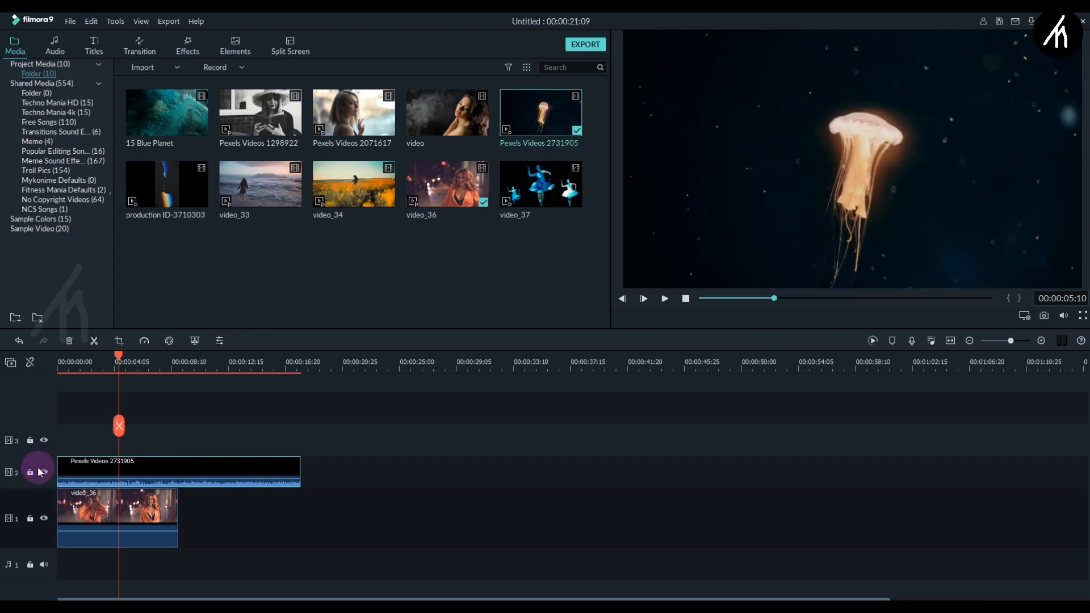
pyautogui.rightClick(177, 471)
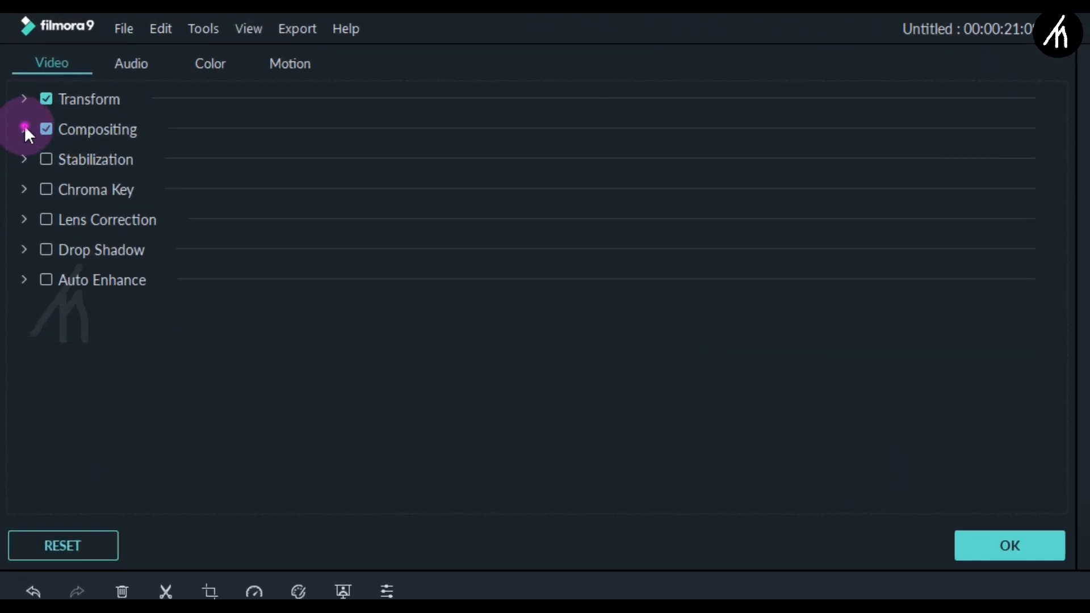
# Step: Set the jellyfish clip's Compositing blending mode to Lighten
pyautogui.click(25, 129)
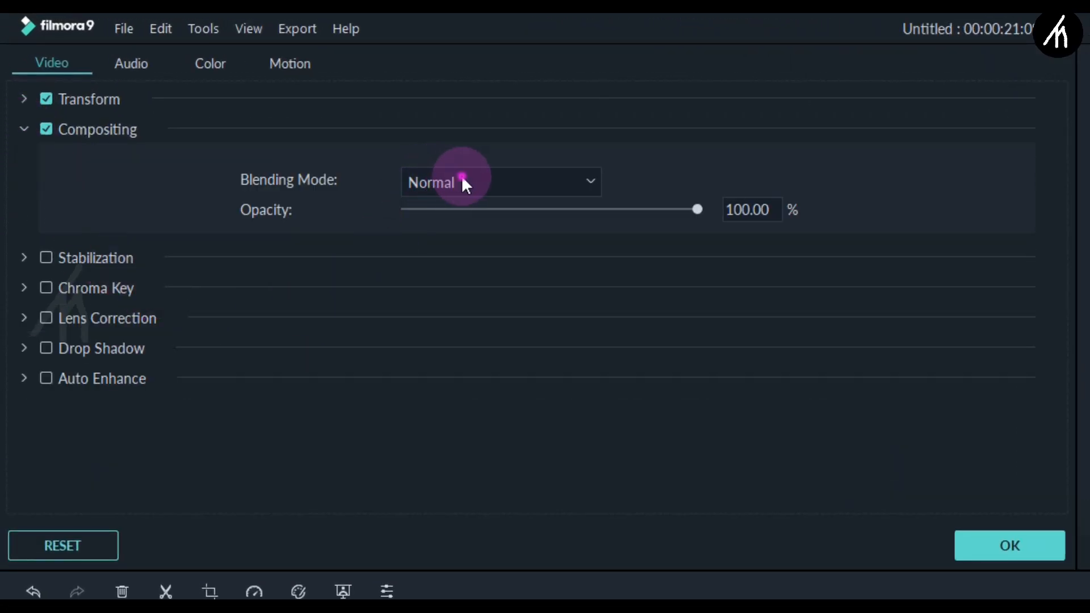
pyautogui.click(500, 182)
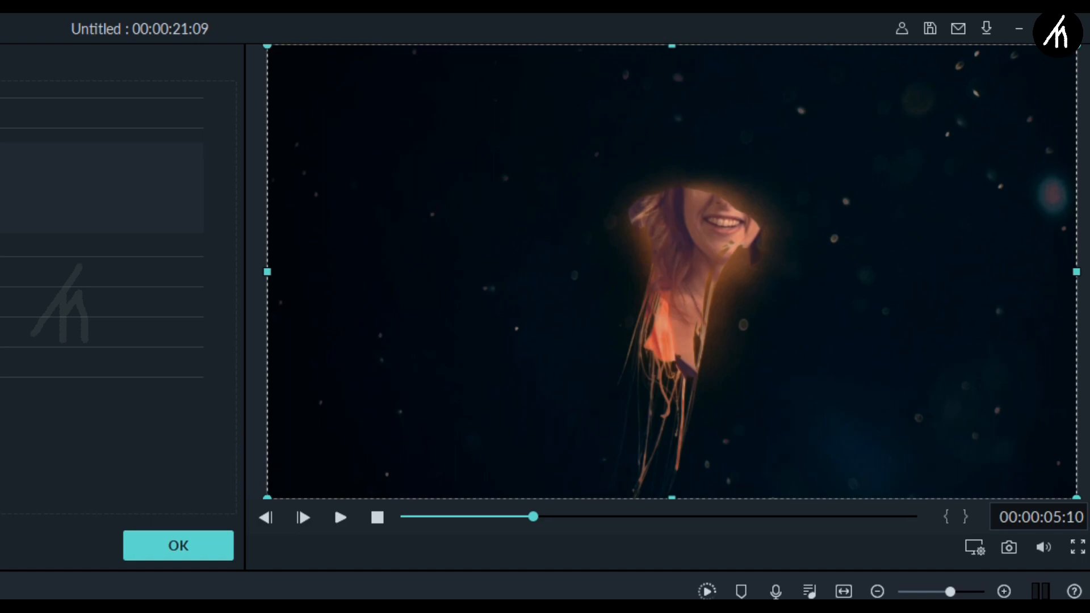
pyautogui.click(282, 108)
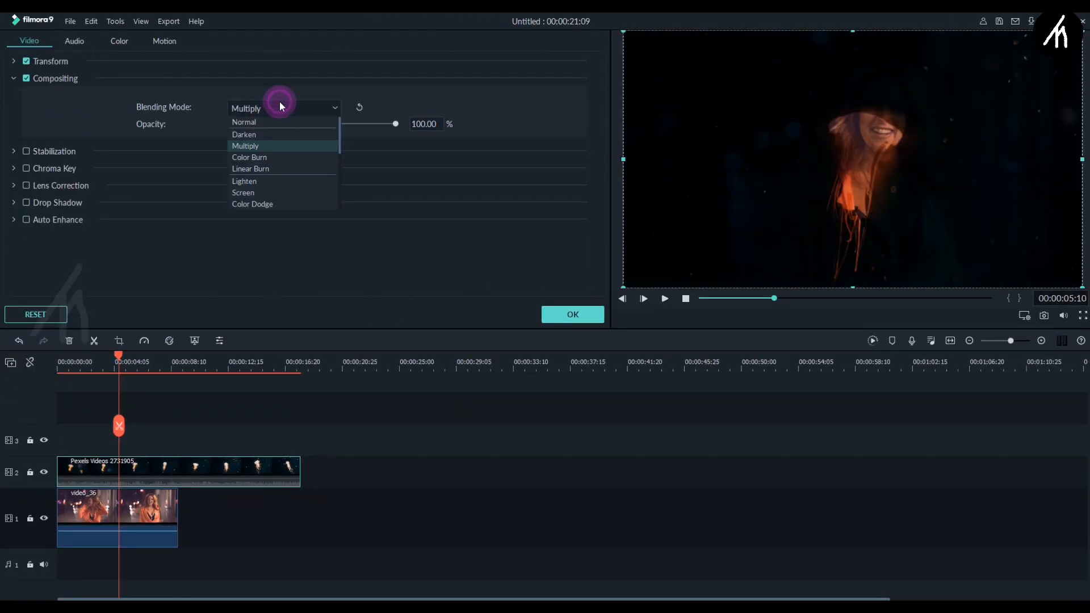
pyautogui.click(248, 157)
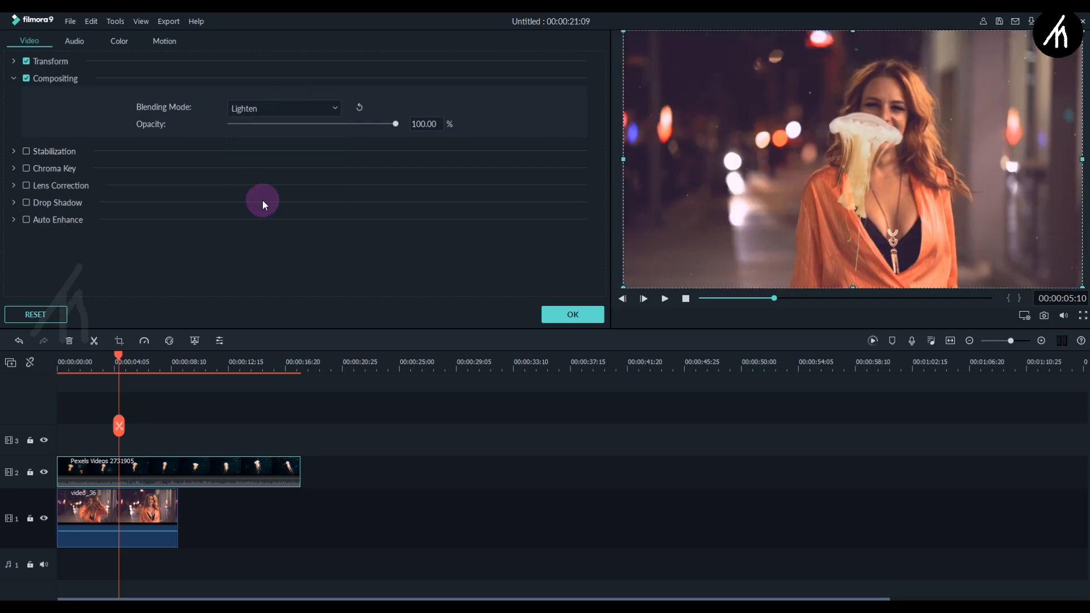
pyautogui.click(572, 314)
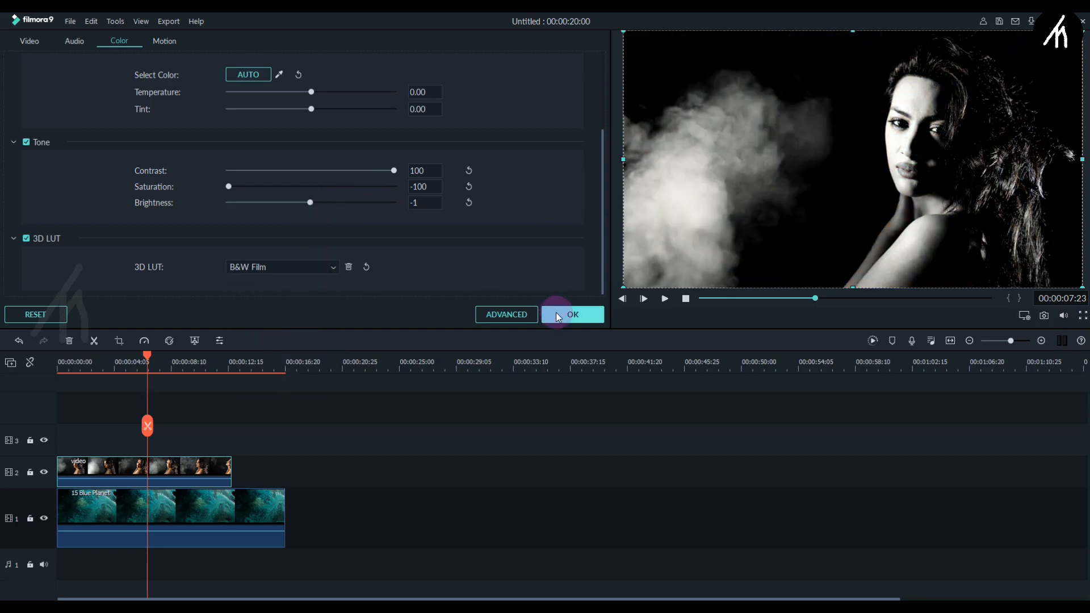
# Step: Open and close Advanced Color Correction, leaving the B&W grade unchanged
pyautogui.click(506, 314)
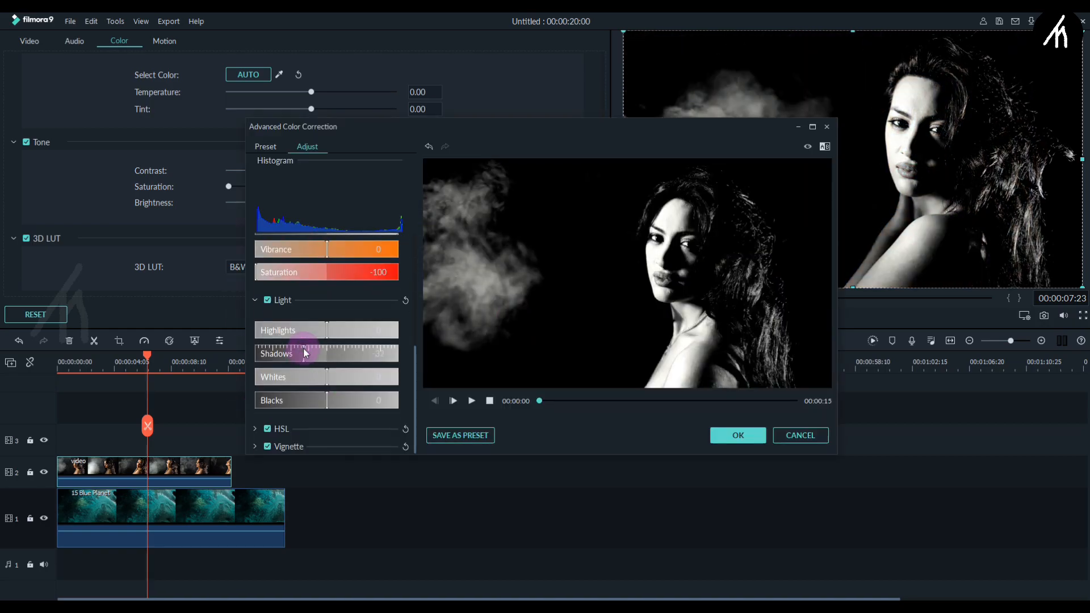
pyautogui.click(737, 435)
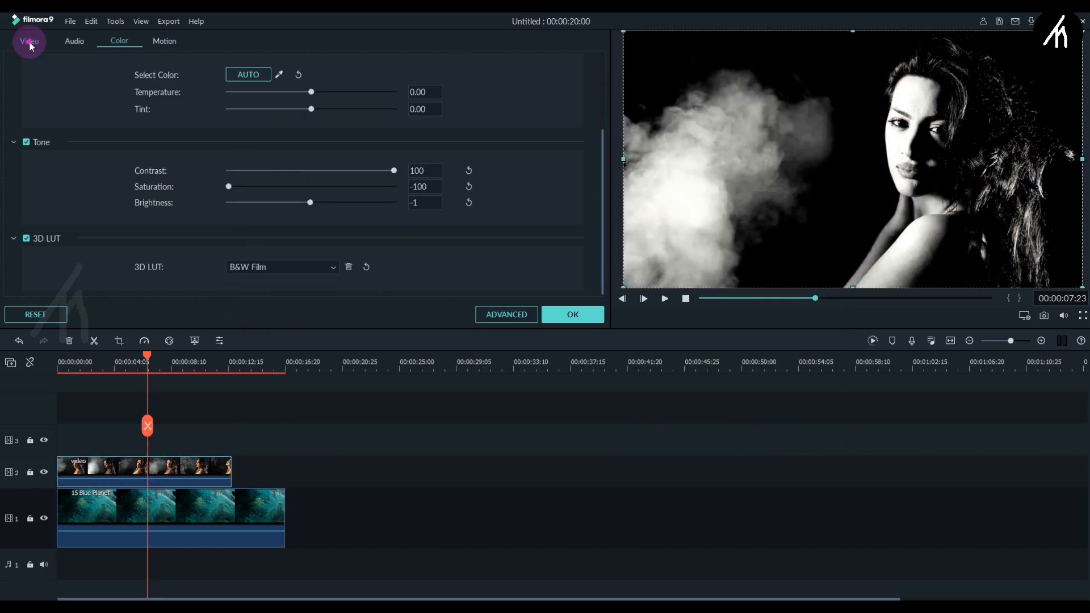
# Step: In the Video tab, try Screen, then set the portrait clip's blending to Hard Light
pyautogui.click(29, 40)
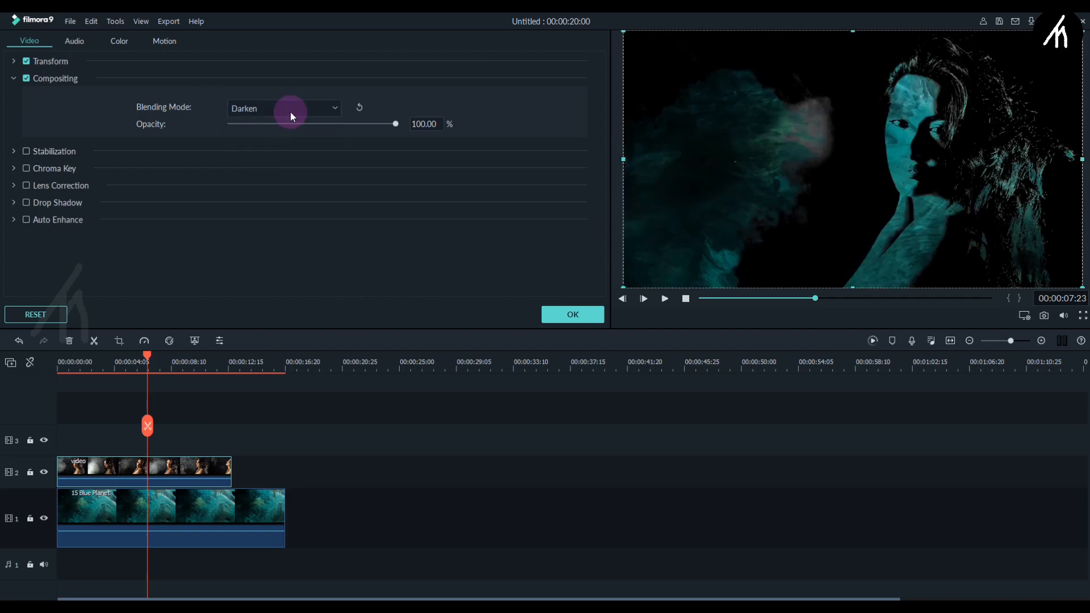
pyautogui.click(282, 107)
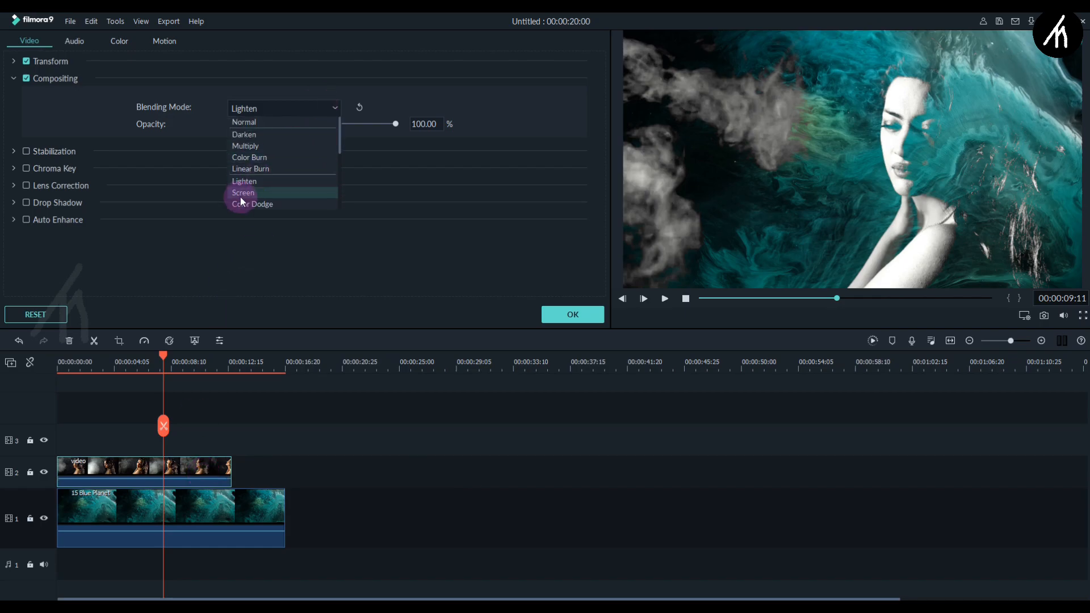
pyautogui.click(243, 193)
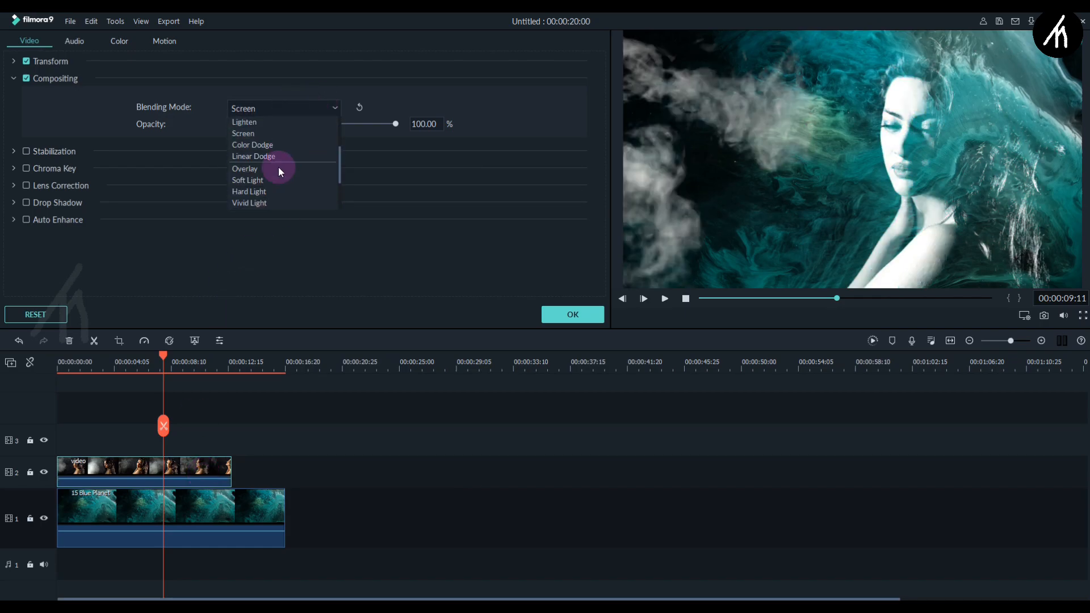
pyautogui.click(248, 191)
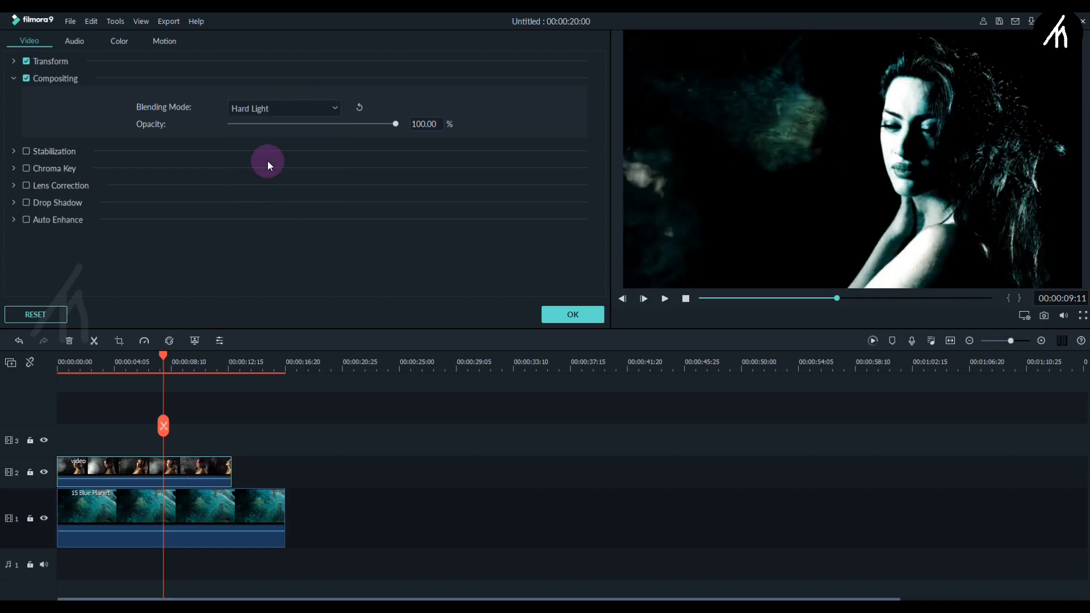
pyautogui.click(571, 314)
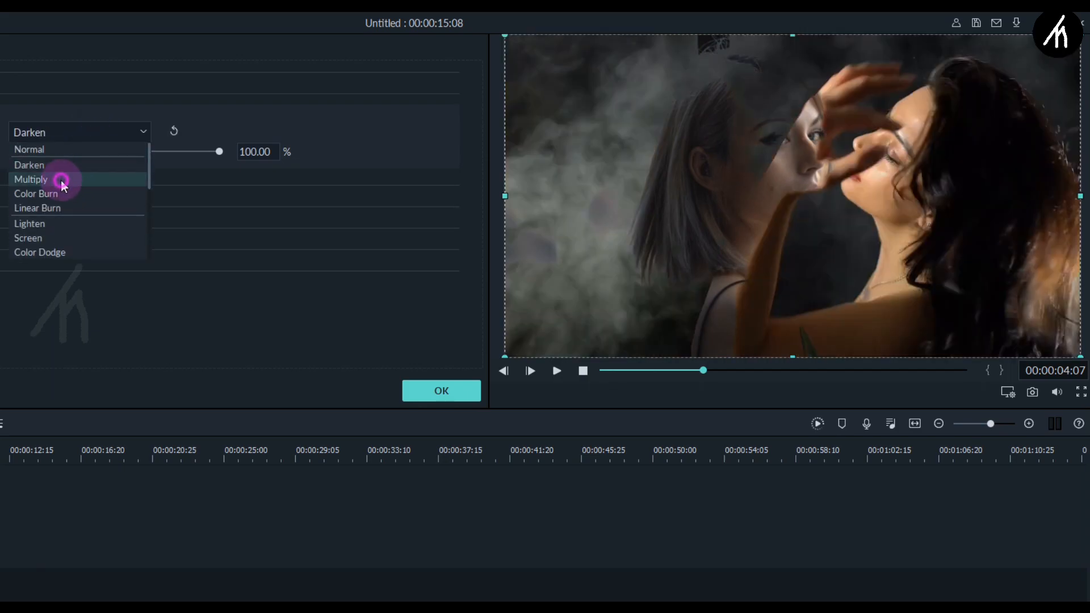
# Step: Try Multiply, then blend the upper portrait clip in Lighten mode
pyautogui.click(36, 193)
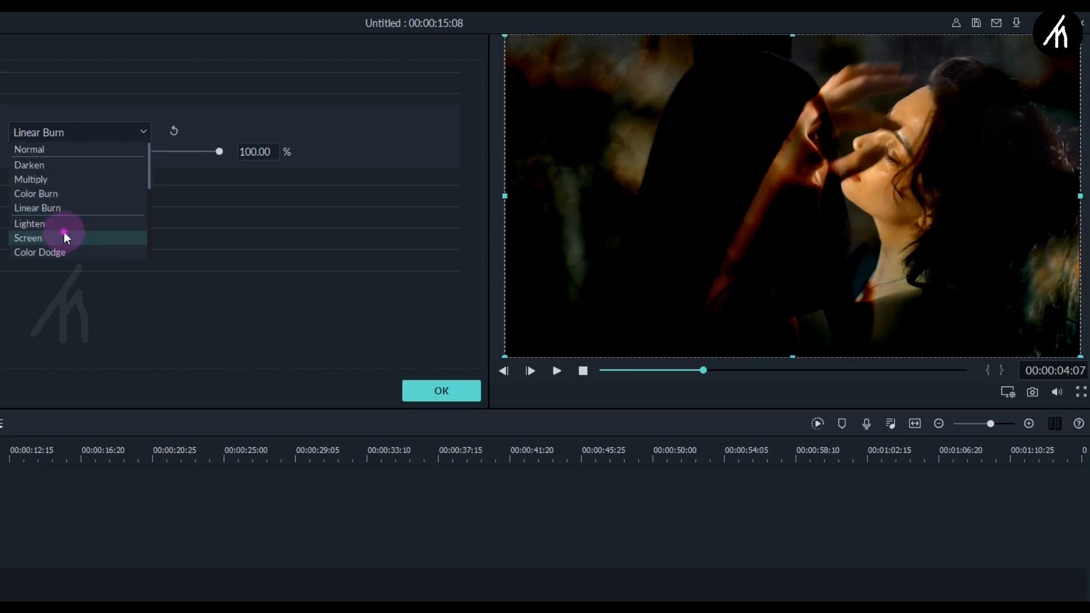
pyautogui.click(29, 223)
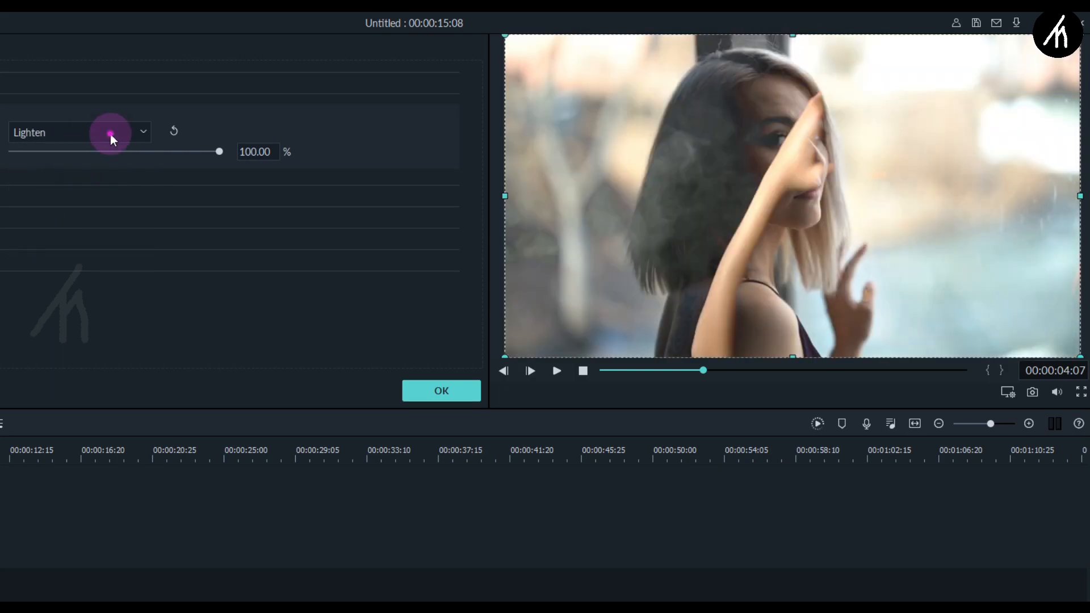